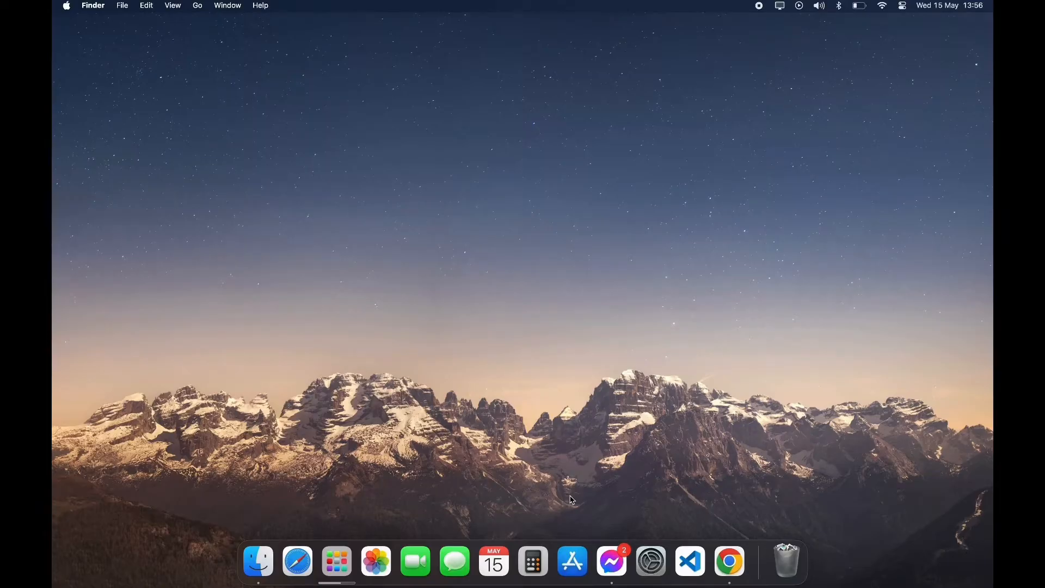
- Open the App Store, search 'glob', and open the GlobalONE App page to get it
{"action": "left_click", "coordinate": [572, 561]}
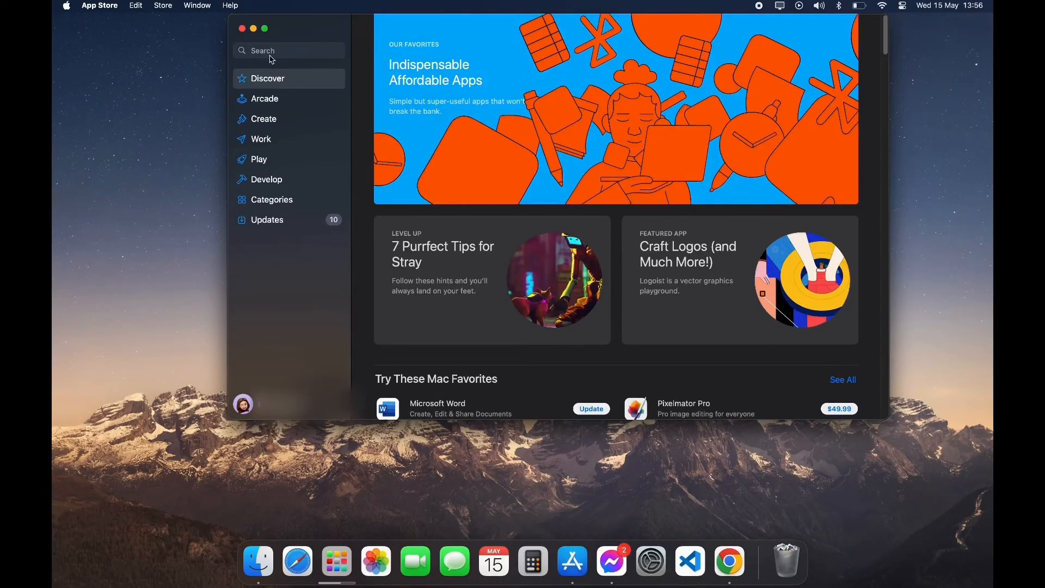
{"action": "type", "text": "globe one"}
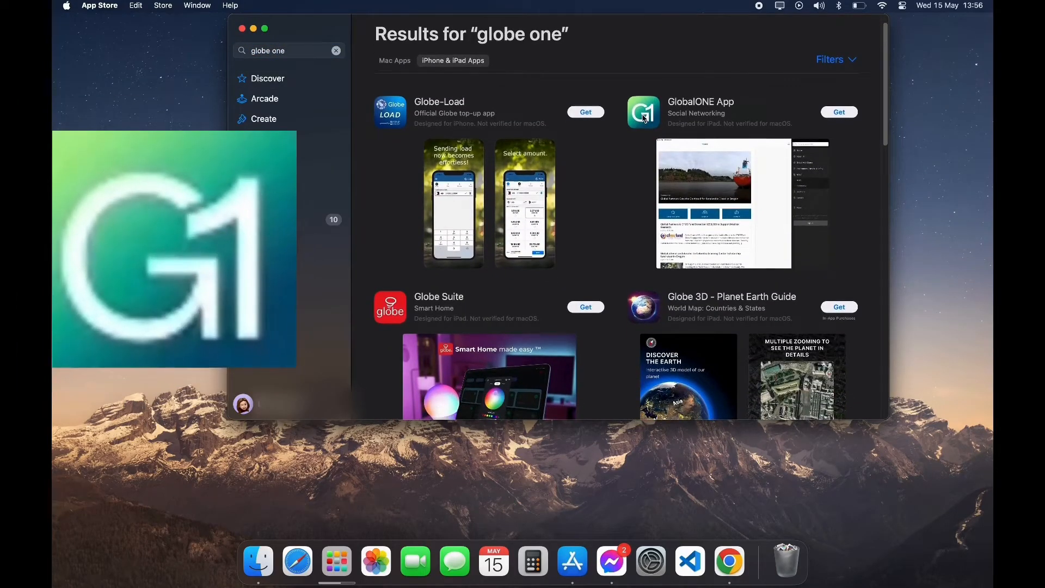
{"action": "left_click", "coordinate": [642, 111]}
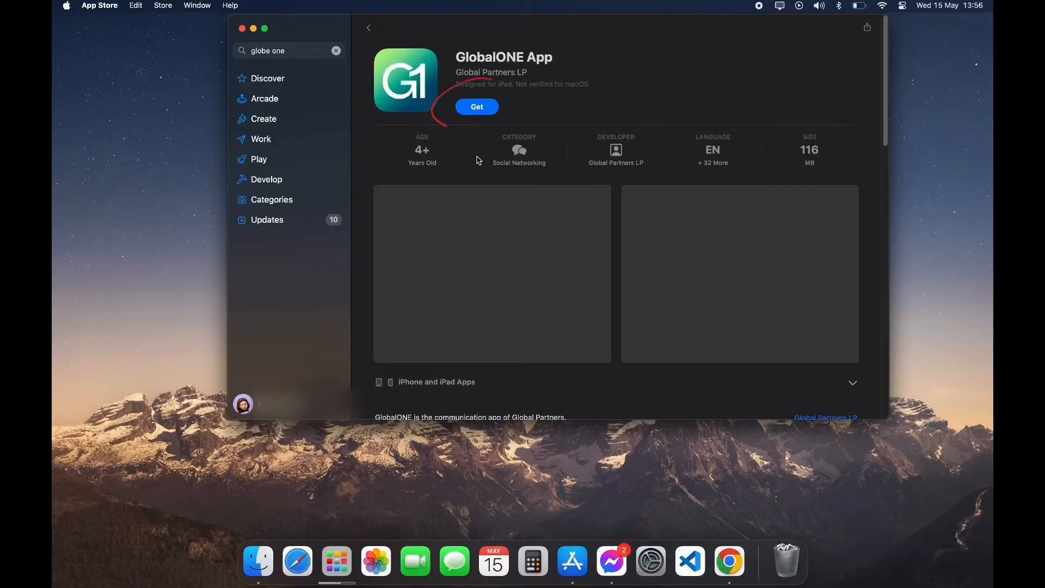
{"action": "left_click", "coordinate": [477, 107]}
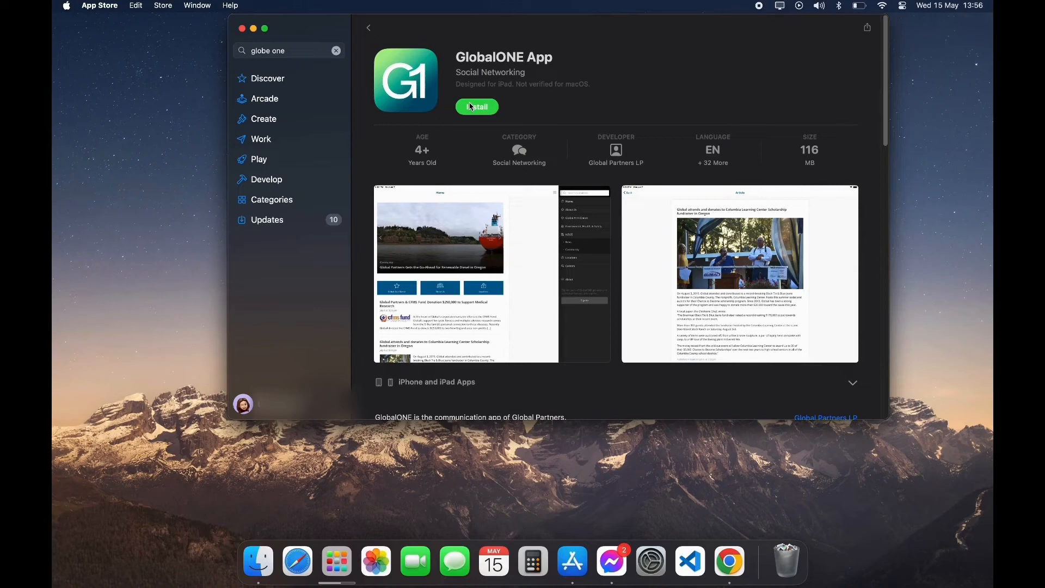
- Install GlobalONE App, approve the authentication request, then launch it once downloaded
{"action": "left_click", "coordinate": [477, 107]}
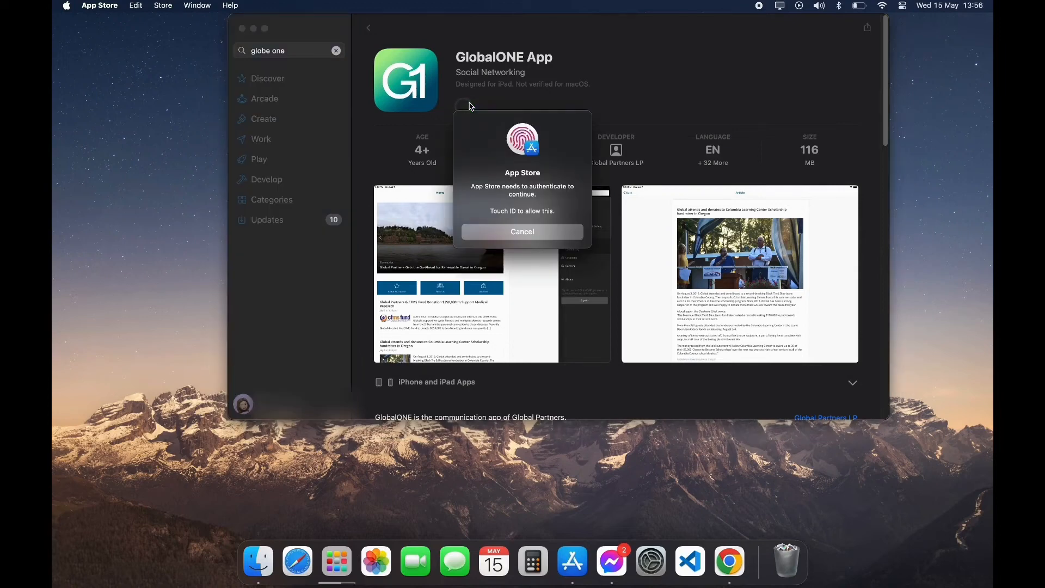
{"action": "left_click", "coordinate": [522, 231]}
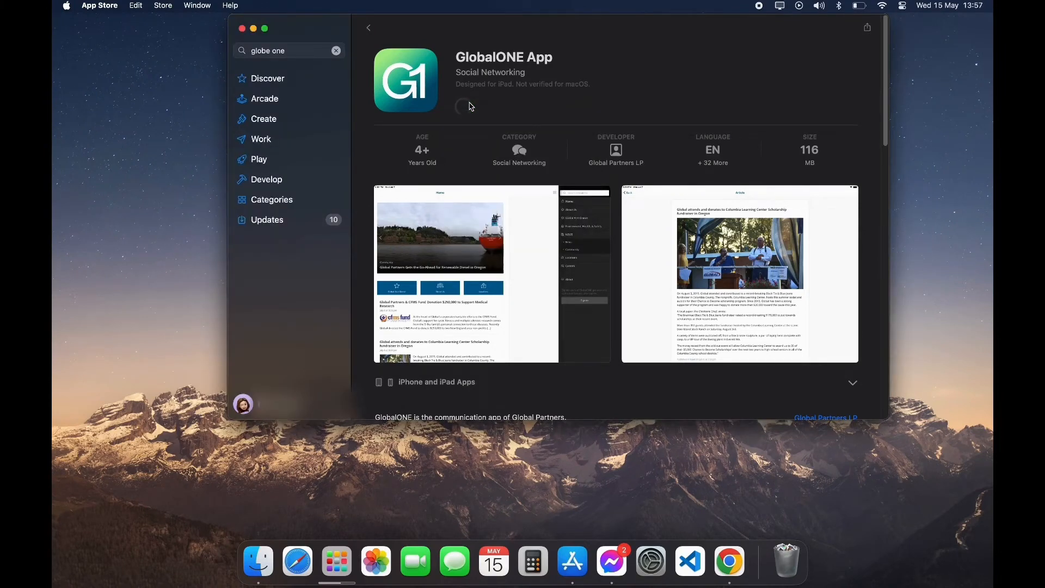
{"action": "left_click", "coordinate": [462, 107]}
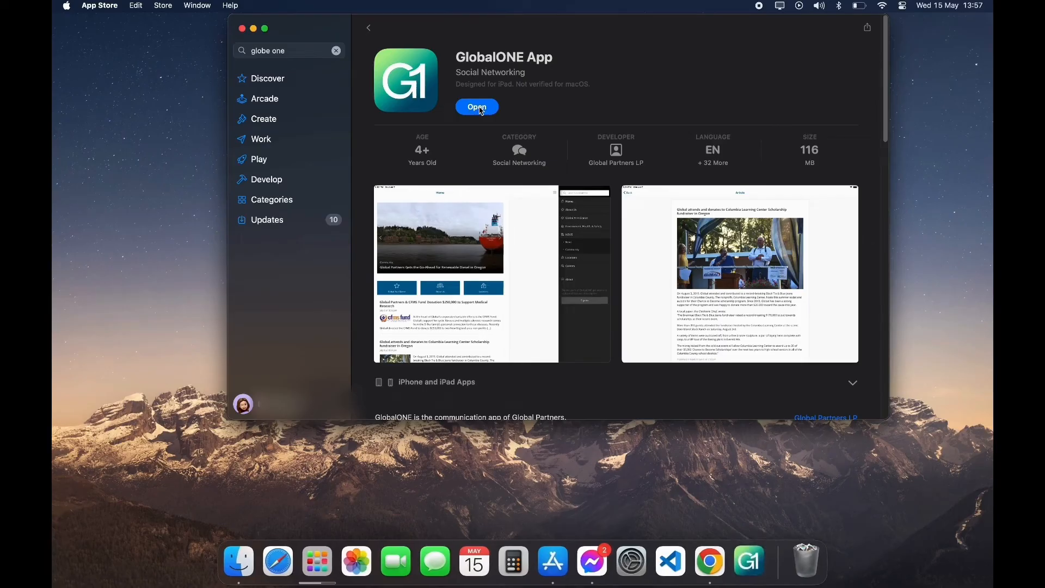
{"action": "left_click", "coordinate": [477, 107]}
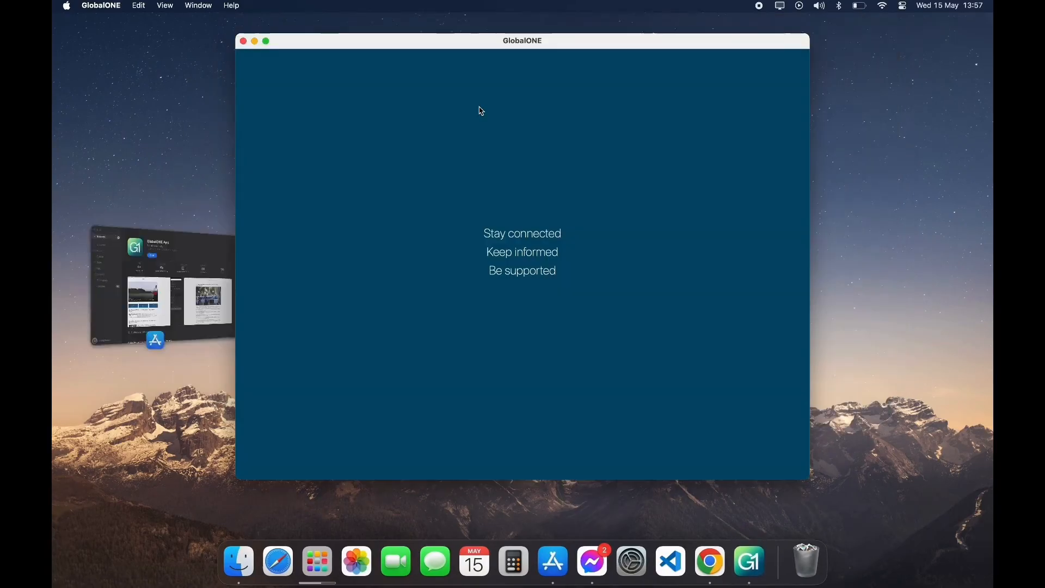